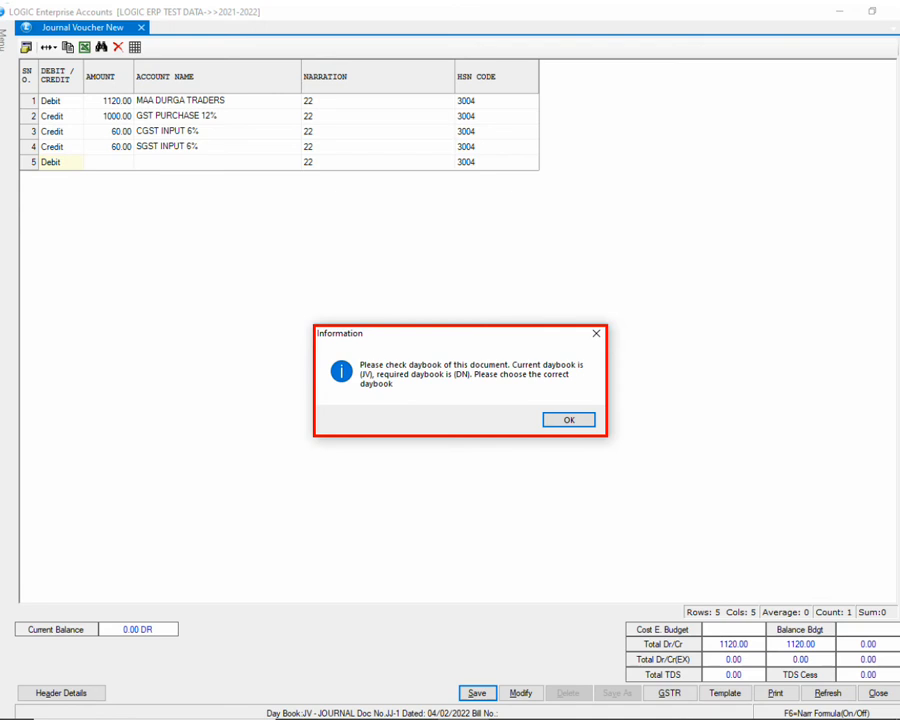
- Dismiss the wrong-daybook warning and leave the Journal Voucher window
click(568, 420)
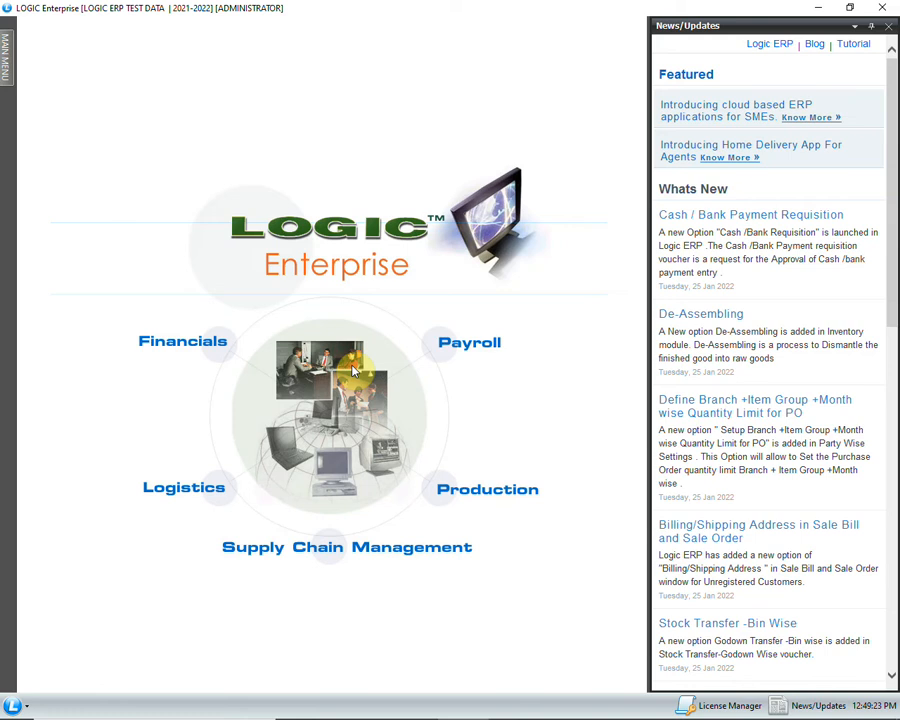
mouse_move(82, 208)
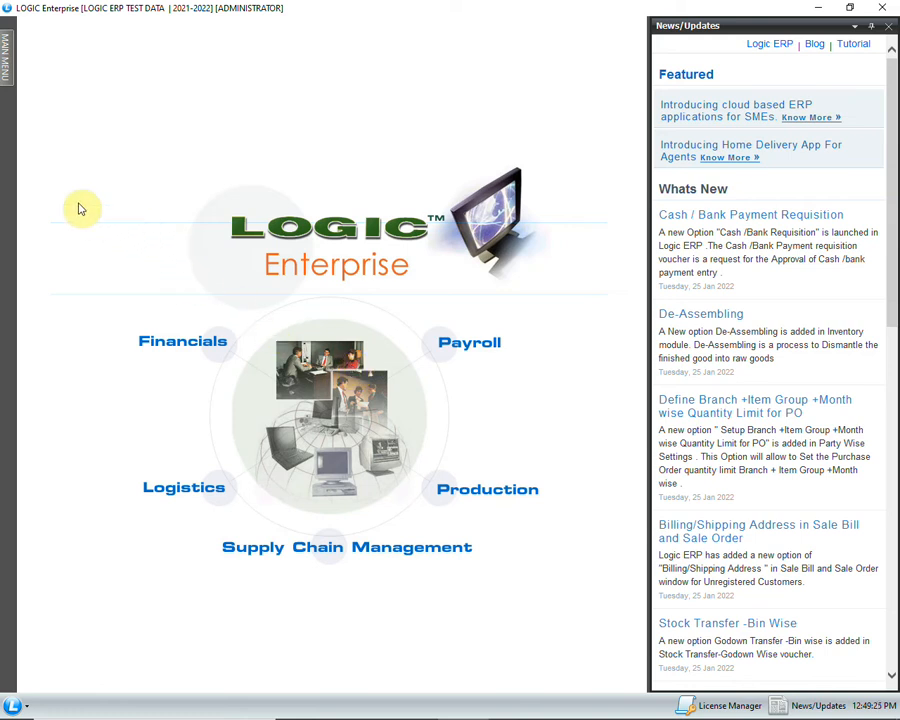
- Start a blank Journal Voucher from Main Menu > Accounts > A/C Vouchers
click(8, 70)
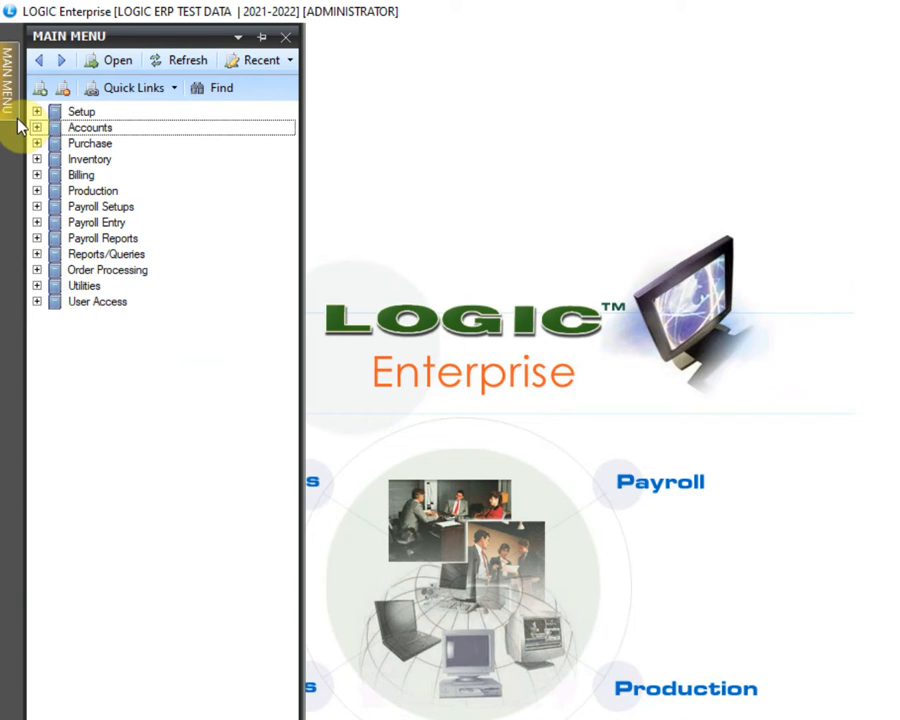
click(36, 128)
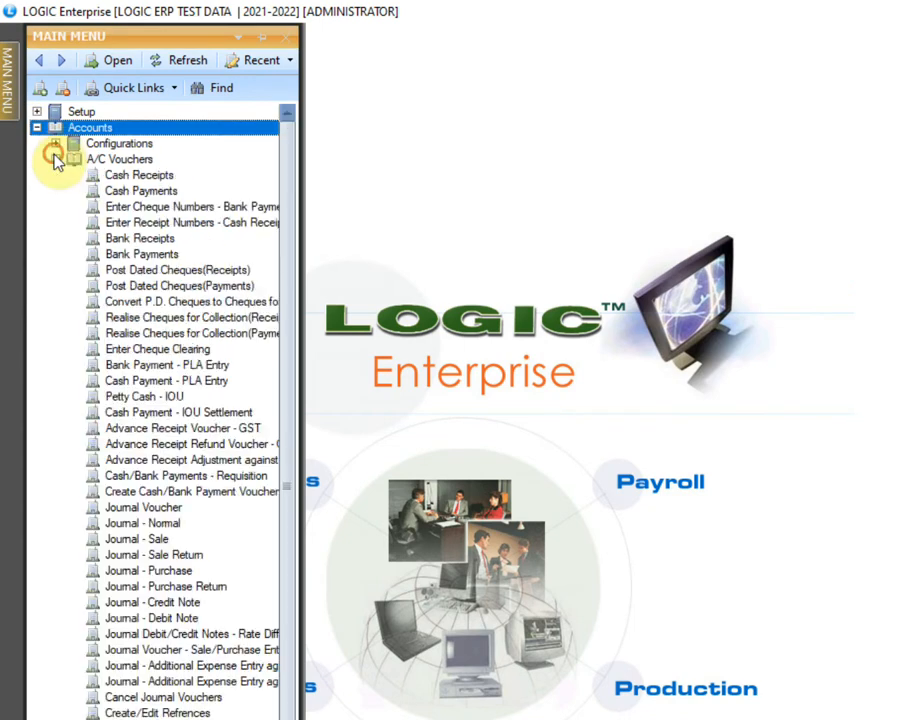
click(144, 508)
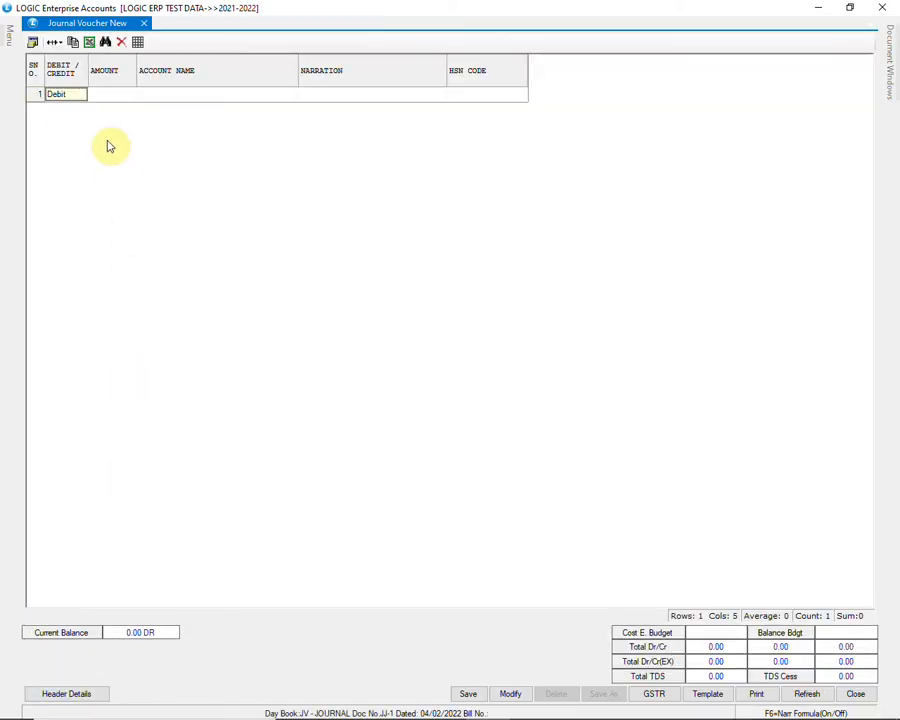
- Enter MANISH GENERAL debit 1120.00, GST PURCHASE 12% credit 1000.00, CGST and SGST 6% credits 60.00, narration 'bill no 31'
text(1120.00)
click(372, 94)
text(bill no)
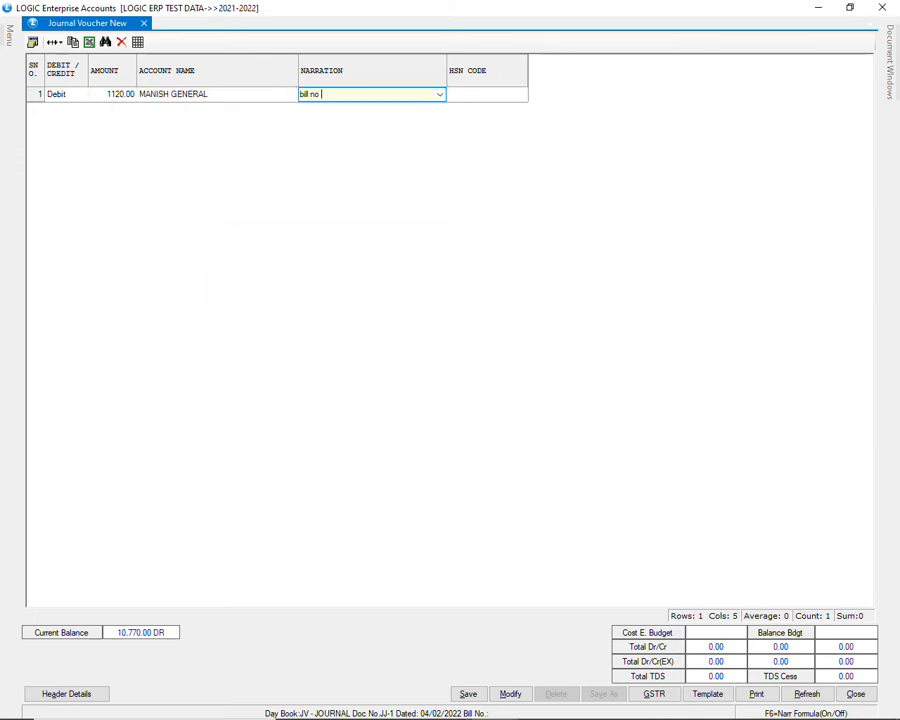
click(488, 94)
text(CGST IN)
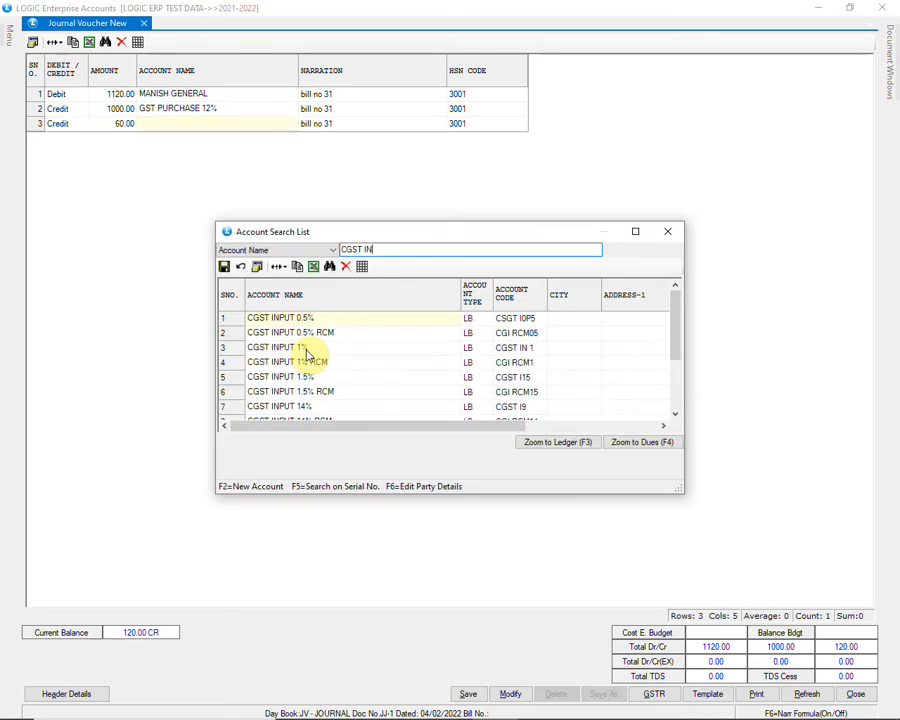
text(PUT 6%)
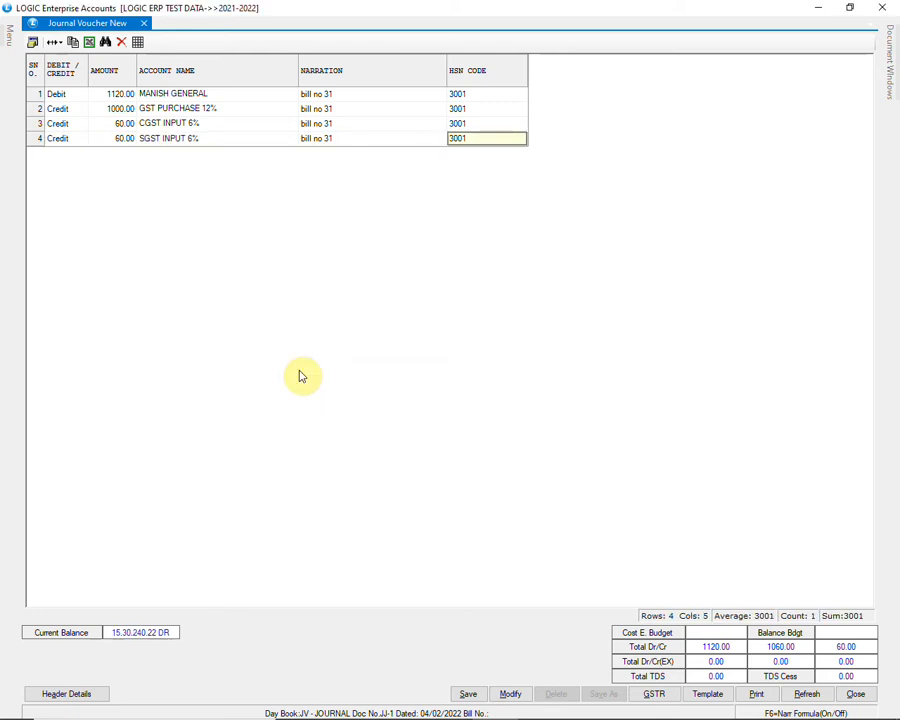
click(466, 694)
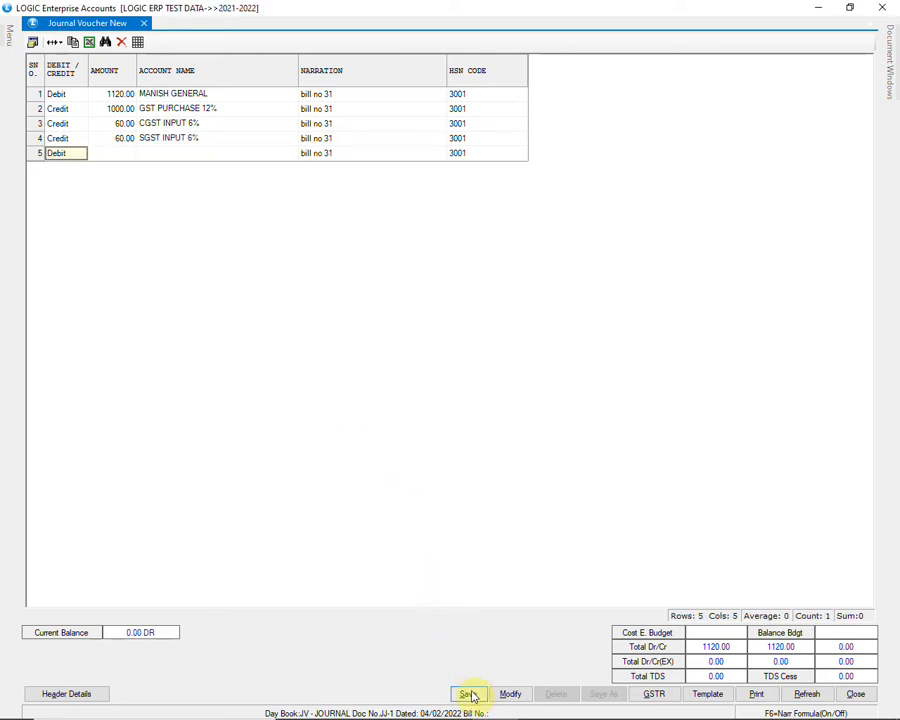
- Attempt to save the voucher and acknowledge the wrong-daybook refusal
click(466, 692)
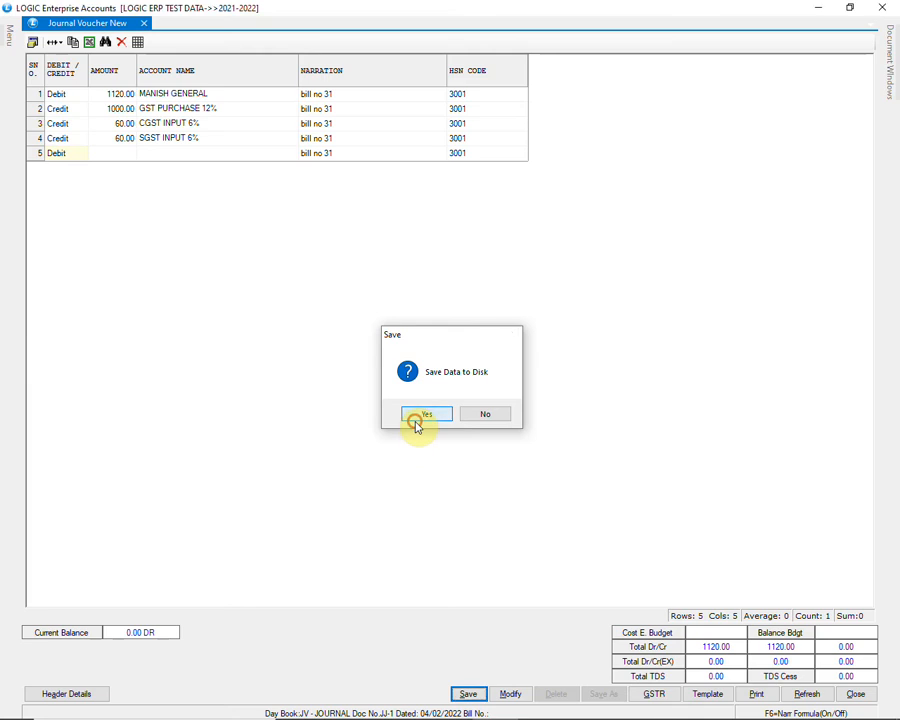
click(424, 414)
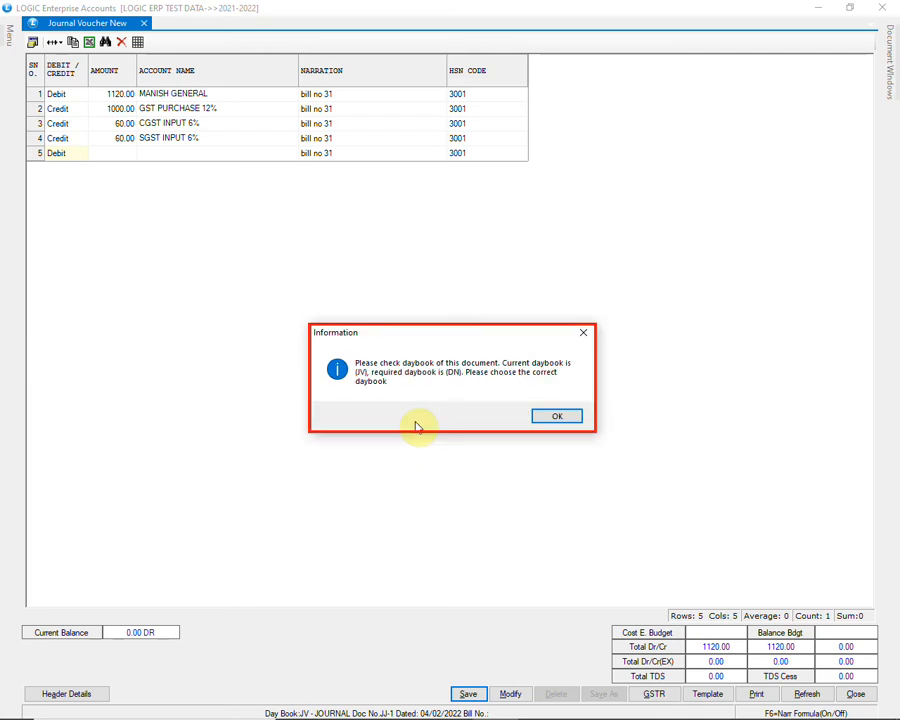
mouse_move(432, 476)
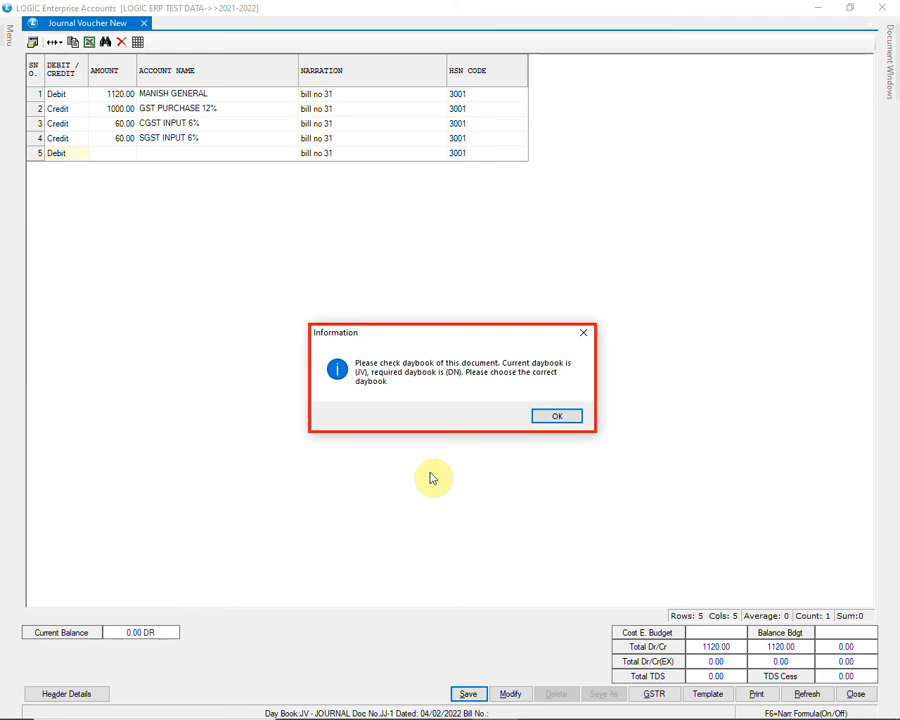
mouse_move(556, 416)
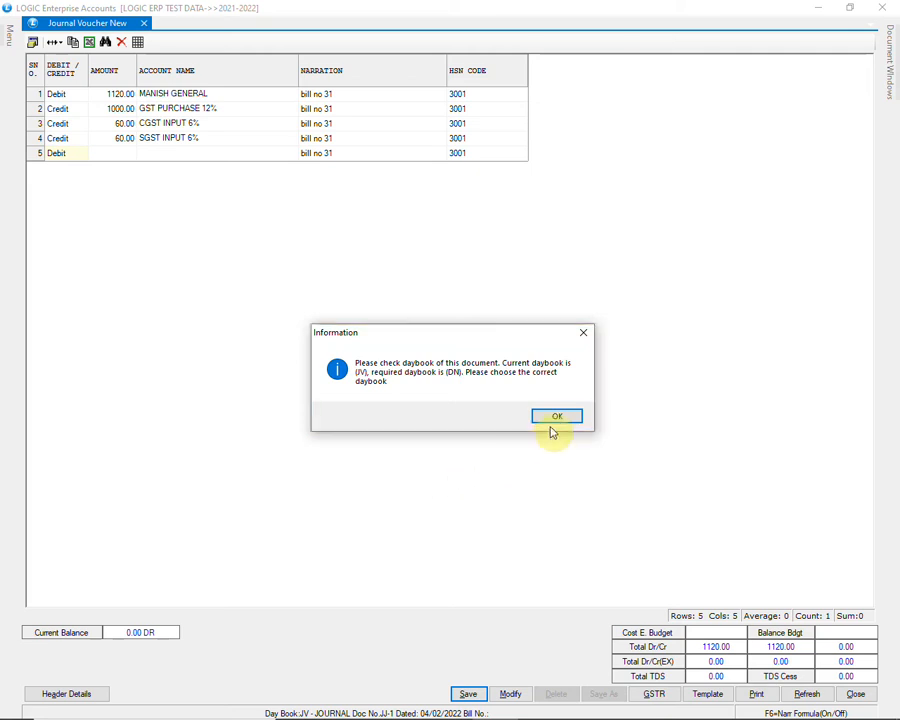
click(556, 416)
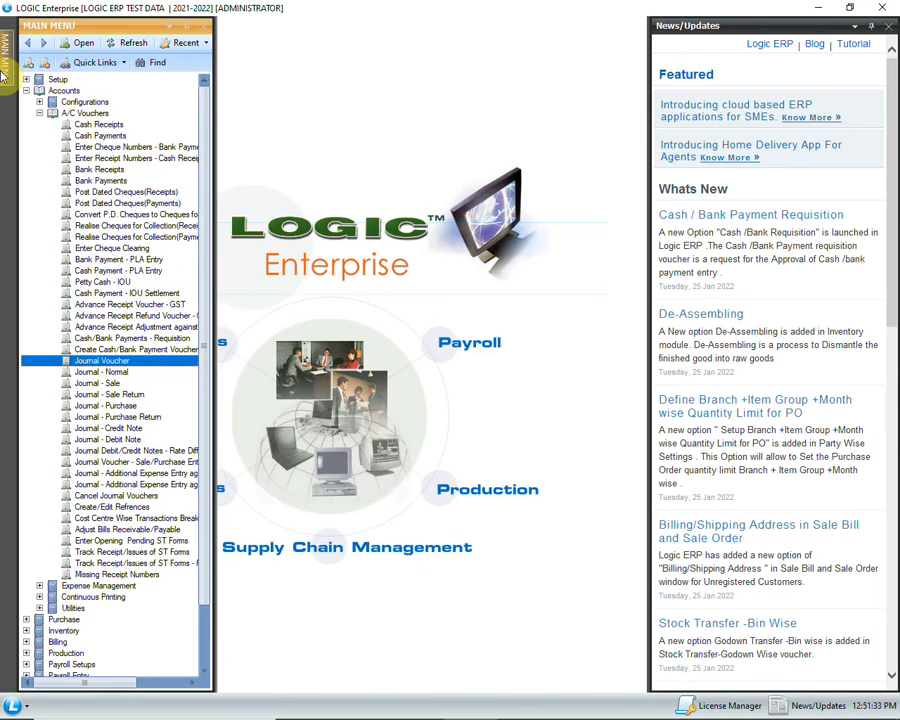
- Start a Journal - Debit Note and enter the same four lines: MANISH GENERAL 1120.00 debit, three GST credits
click(102, 370)
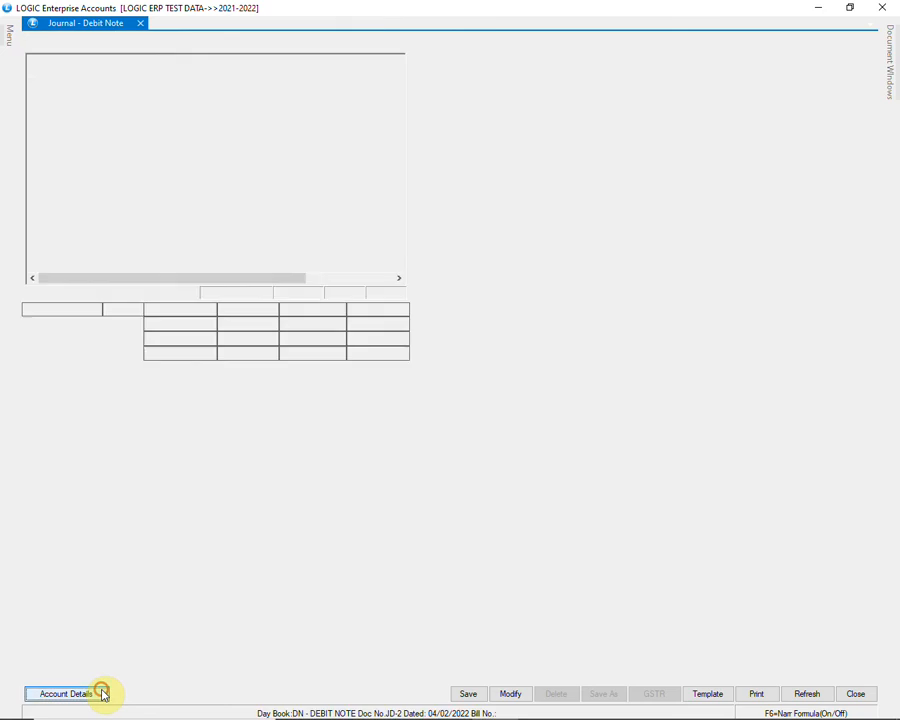
click(64, 692)
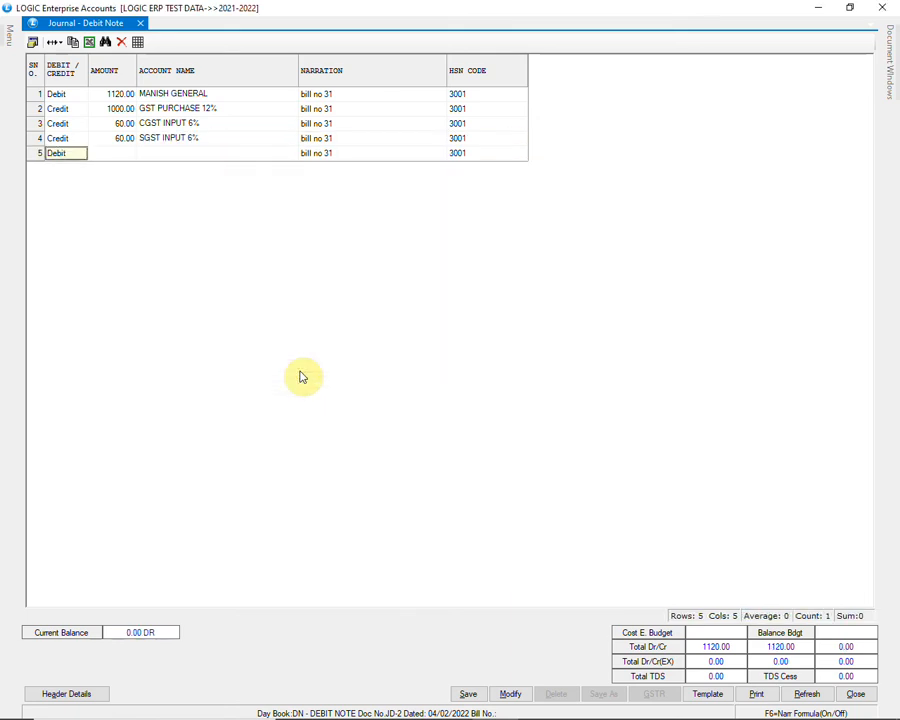
- Save the debit note to disk, leaving a blank Debit Note header for the next entry
click(466, 694)
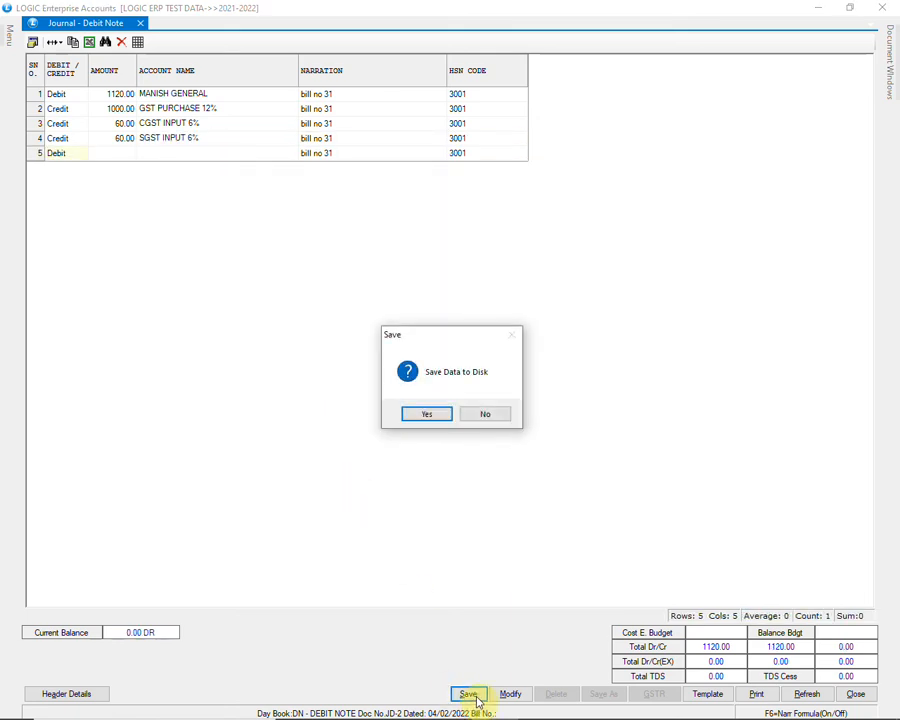
click(426, 414)
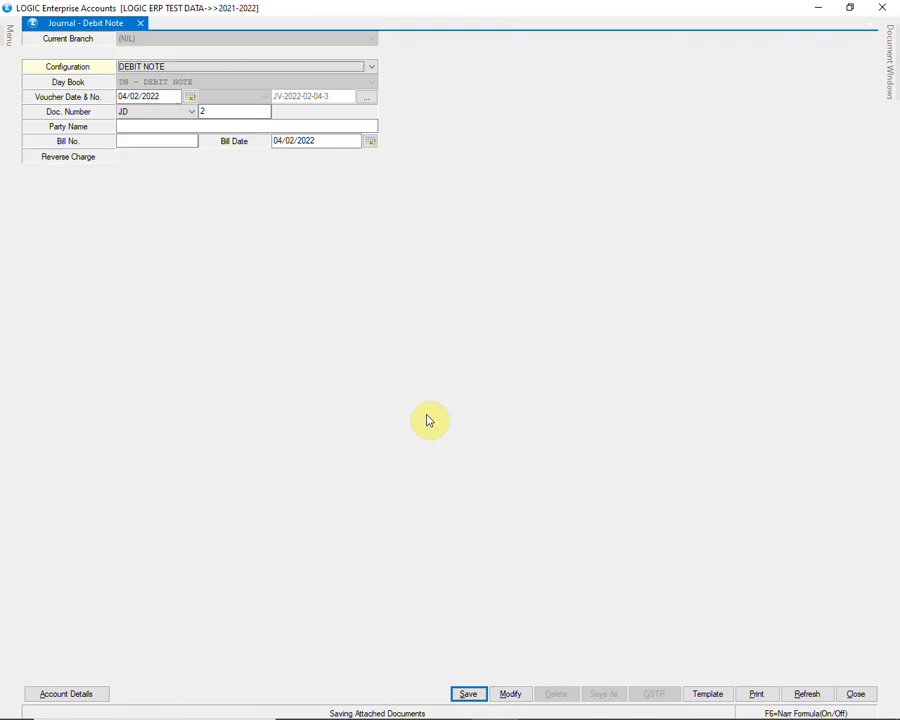
click(156, 156)
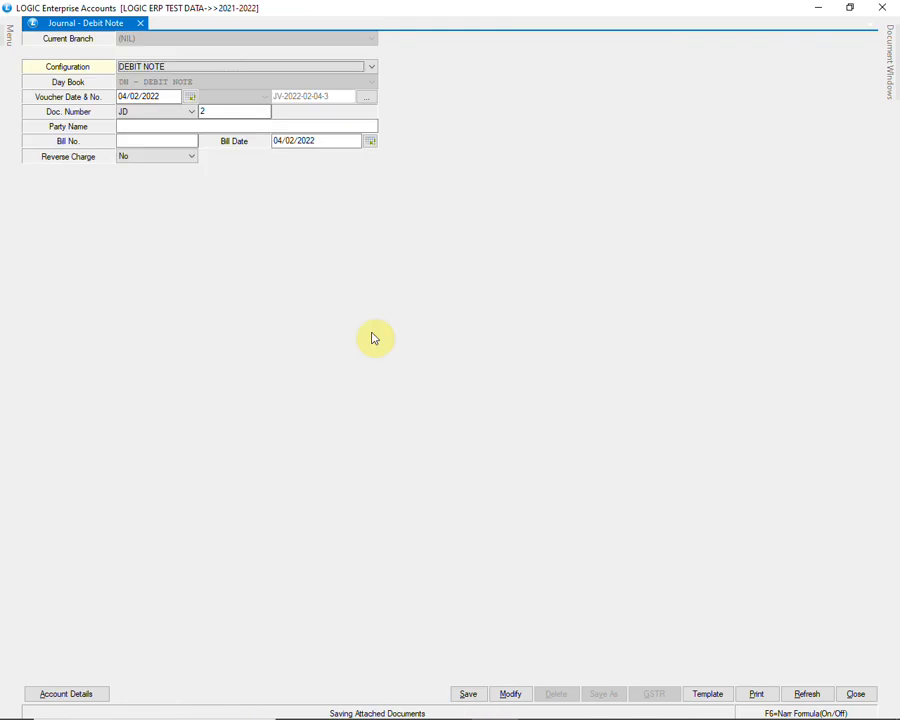
mouse_move(576, 292)
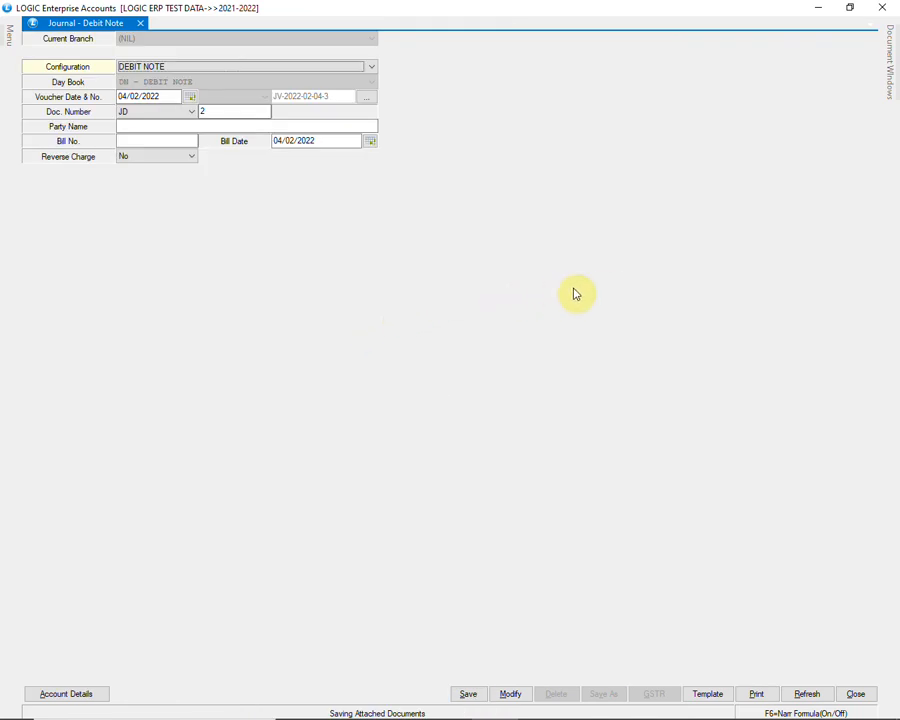